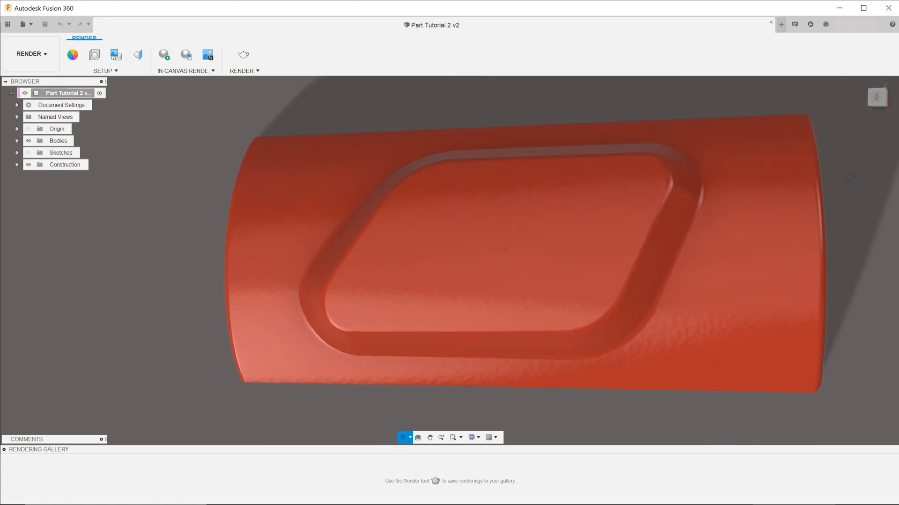
# Step: Switch the workspace from Render back to Design to resume modelling the half-pipe
pyautogui.click(30, 53)
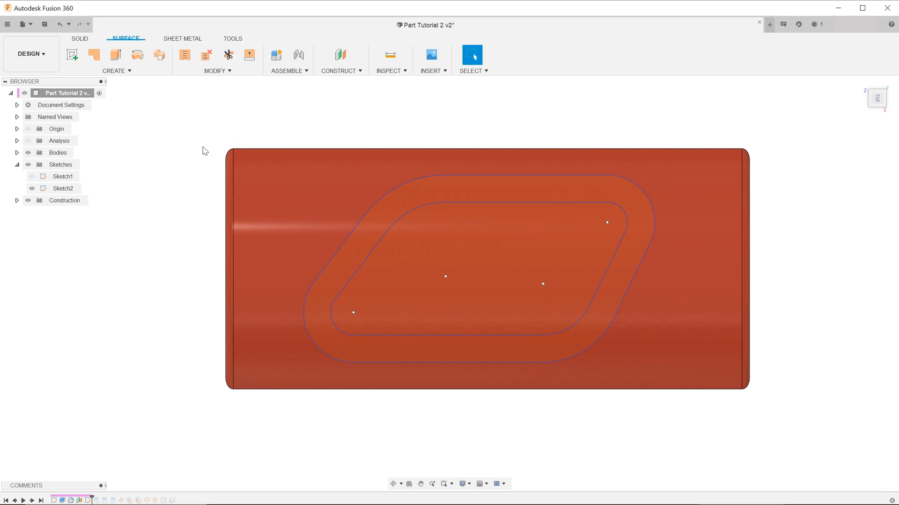
pyautogui.moveTo(179, 82)
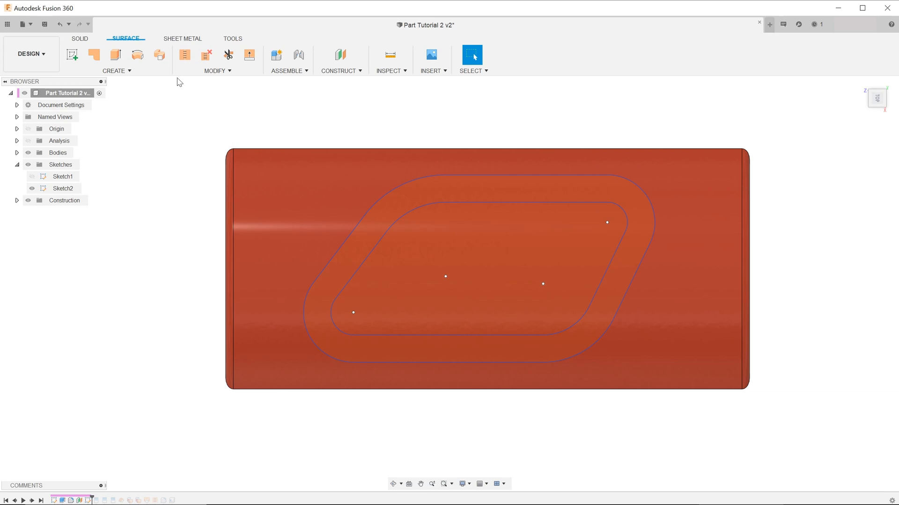
pyautogui.moveTo(231, 71)
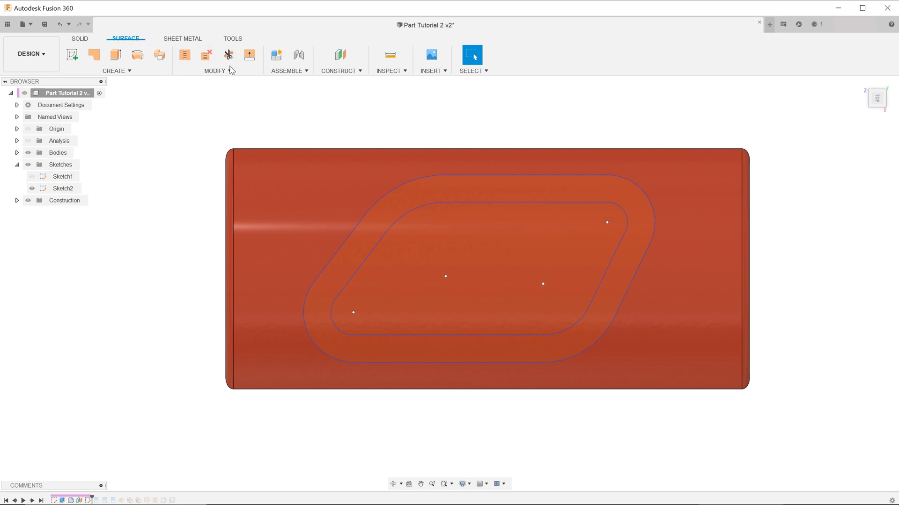
# Step: Split the half-pipe's curved face with the inner rounded outline as the extended splitting tool
pyautogui.click(215, 60)
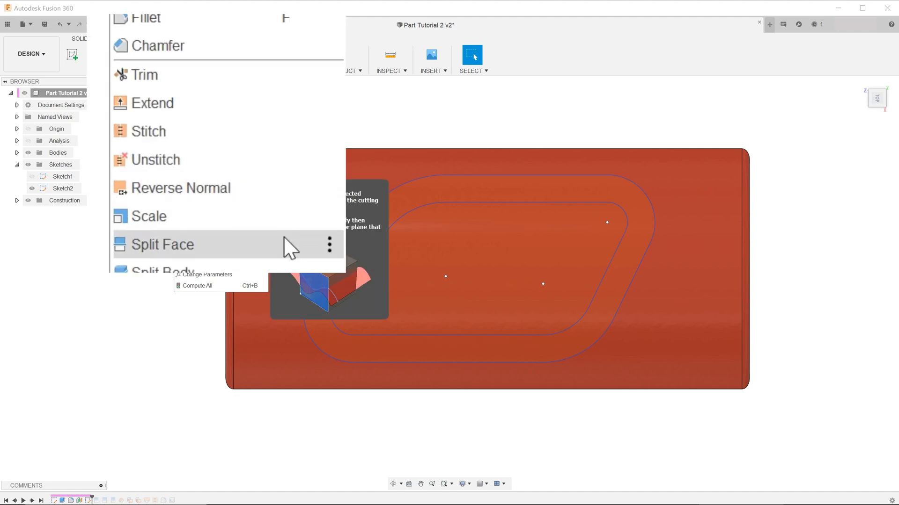
pyautogui.click(162, 245)
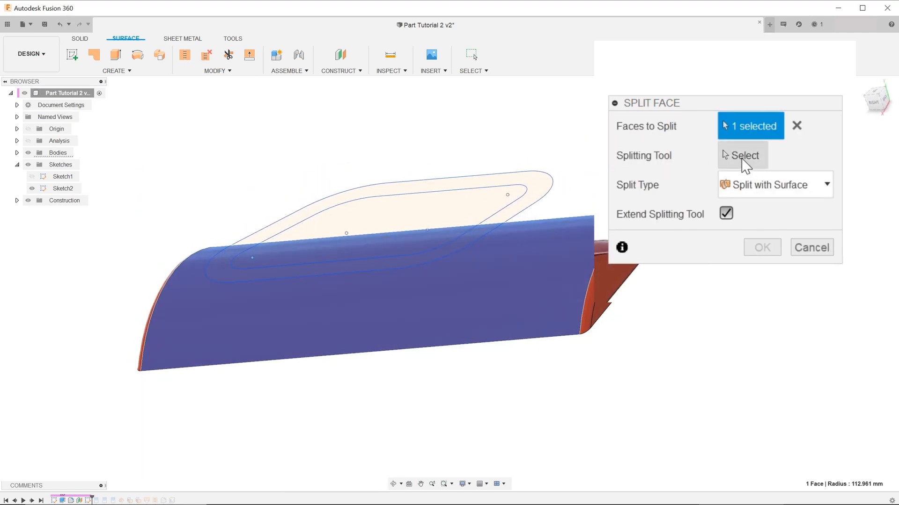
pyautogui.click(742, 155)
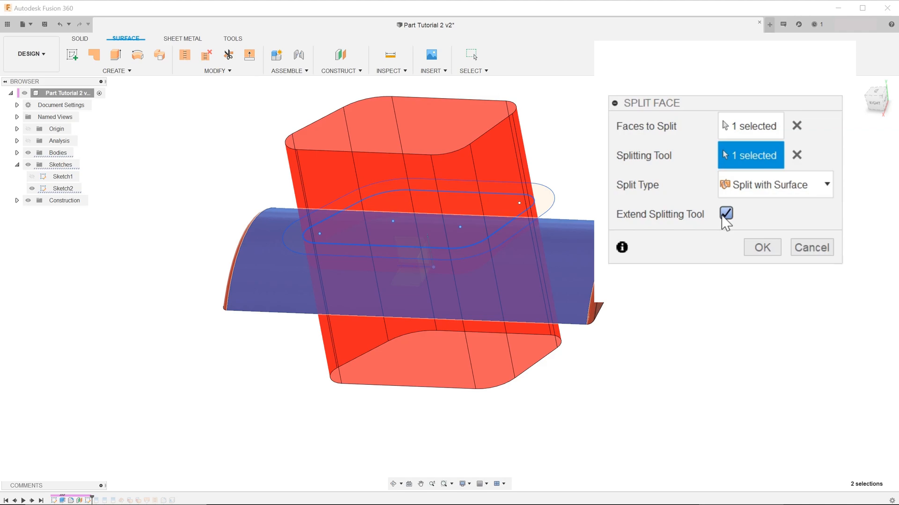
pyautogui.click(762, 247)
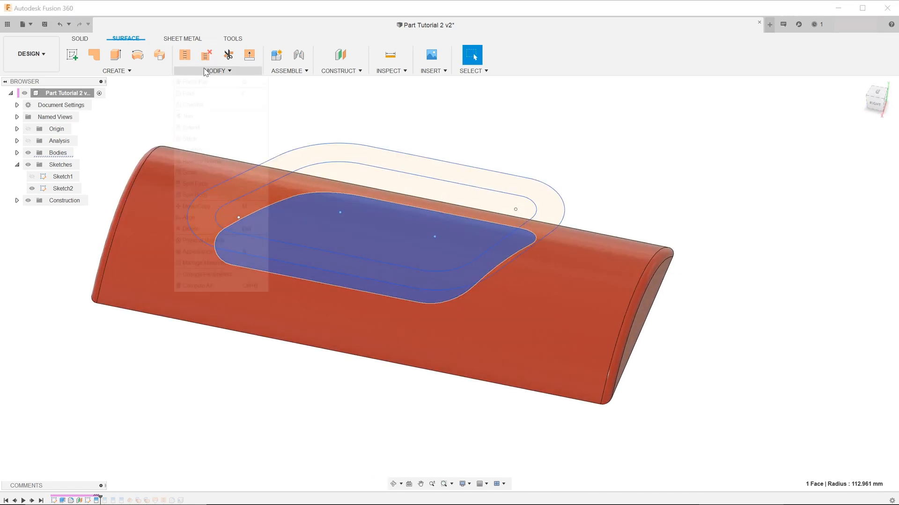
# Step: Split the half-pipe's faces again along the outer rounded outline and hide the sketches
pyautogui.click(193, 183)
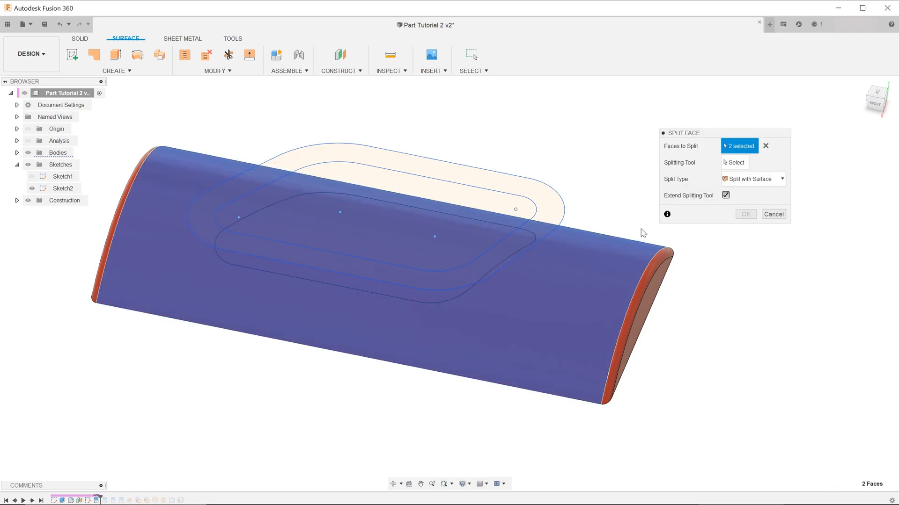
pyautogui.click(735, 162)
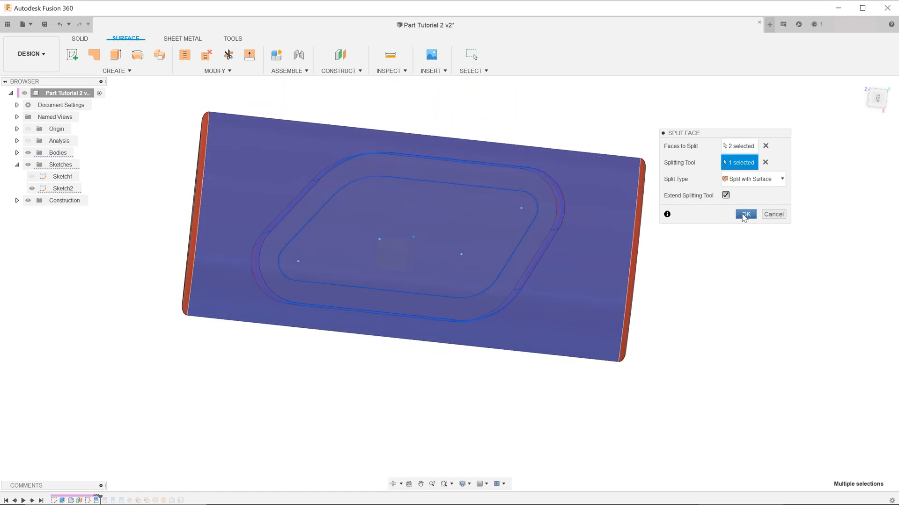
pyautogui.click(745, 213)
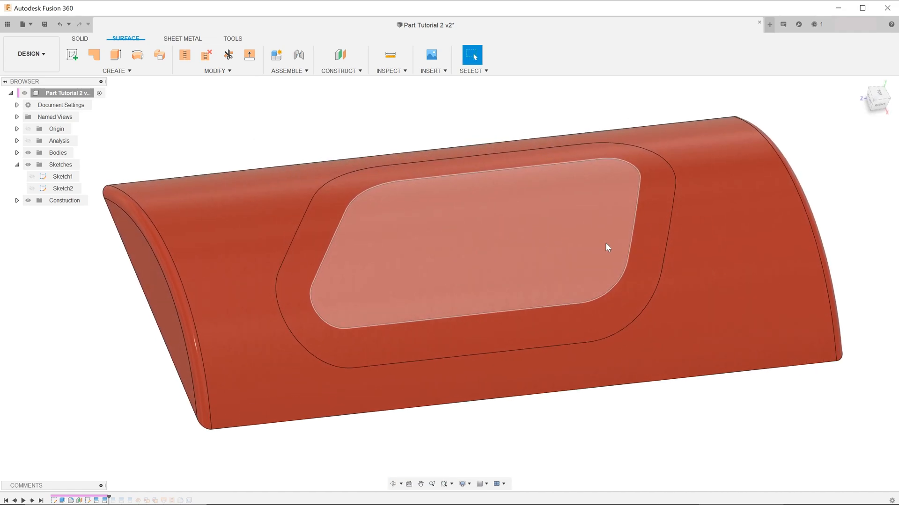
pyautogui.click(865, 226)
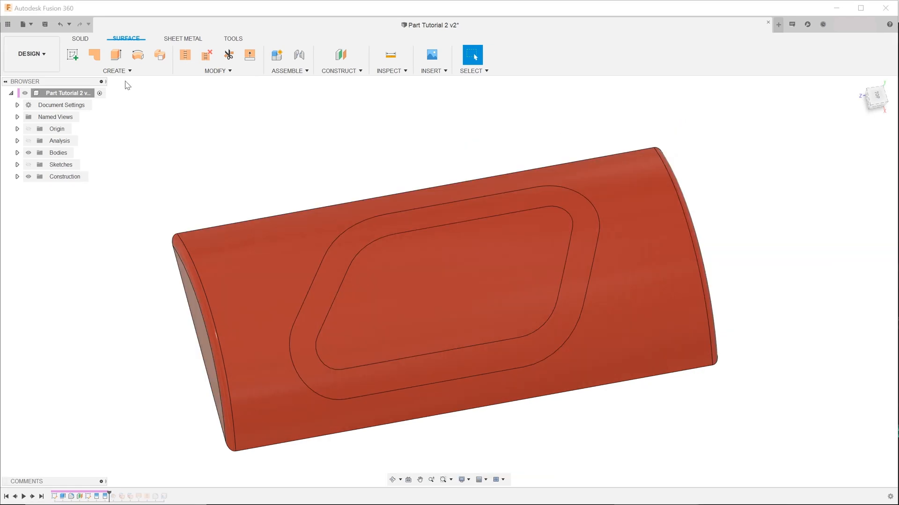
# Step: Offset the inner rounded face 15 mm outward as a new surface body, without chain selection
pyautogui.click(115, 70)
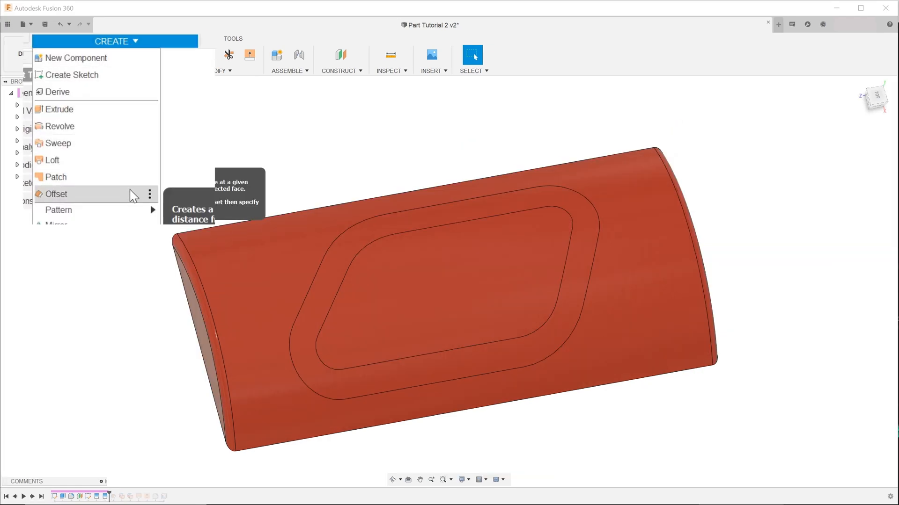
pyautogui.click(57, 194)
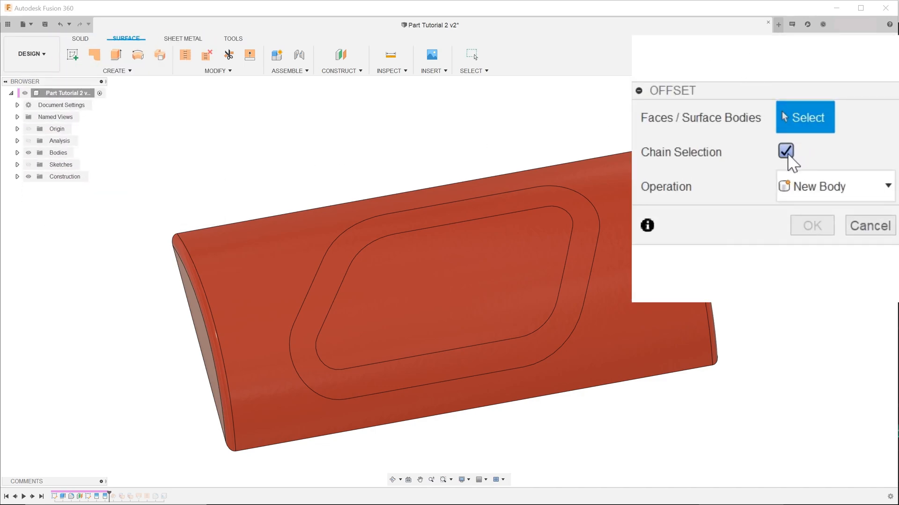
pyautogui.click(785, 152)
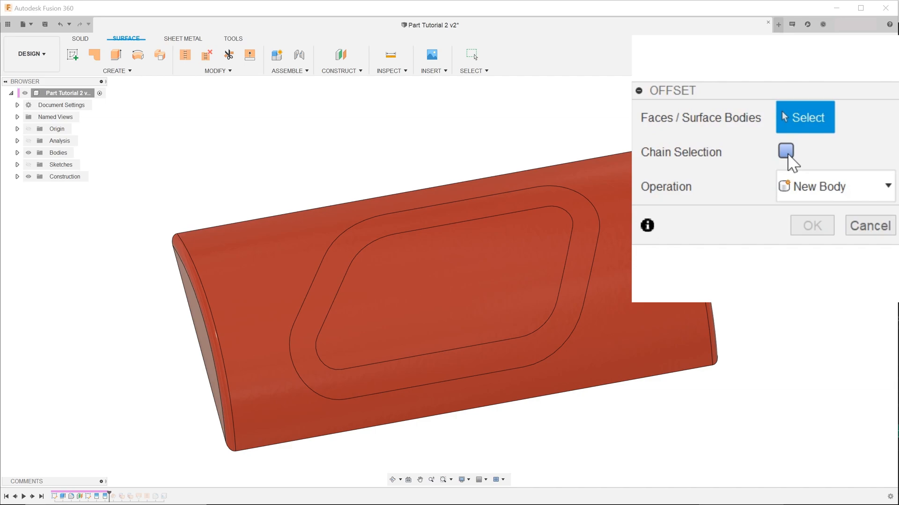
pyautogui.click(447, 287)
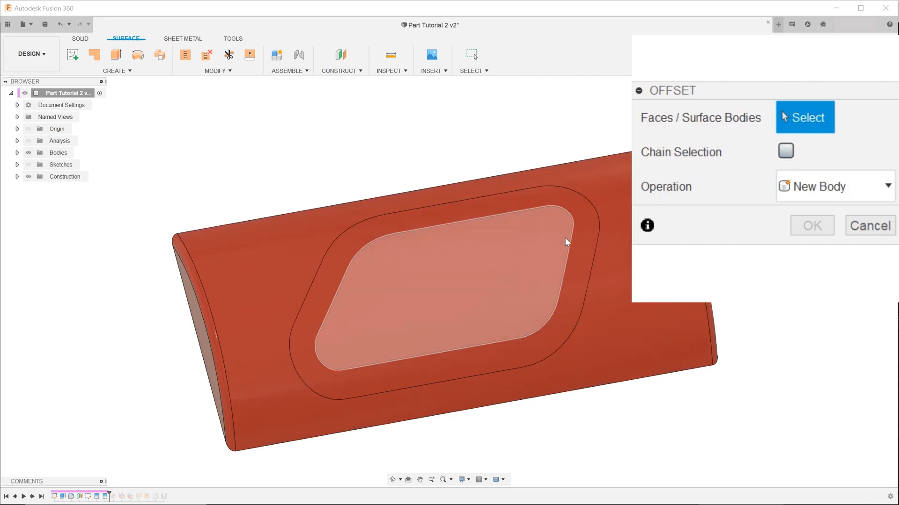
pyautogui.moveTo(514, 266)
pyautogui.write('15')
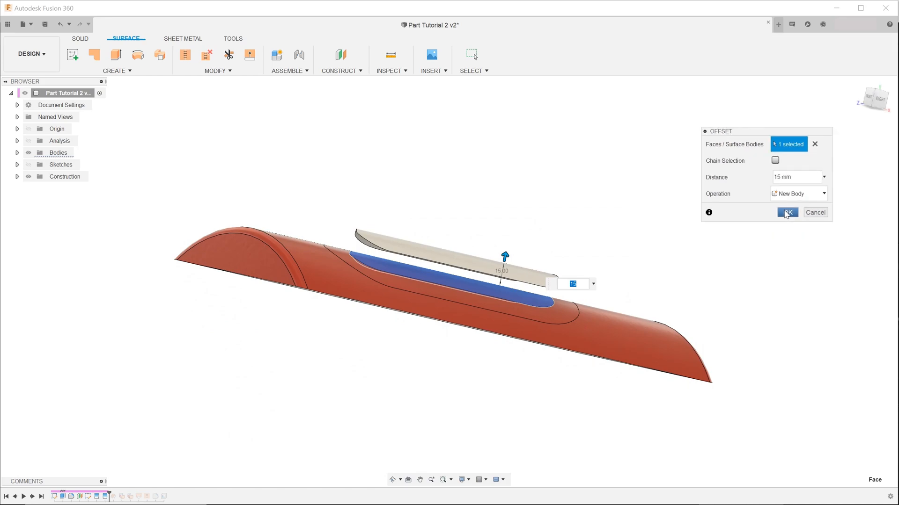
pyautogui.click(787, 213)
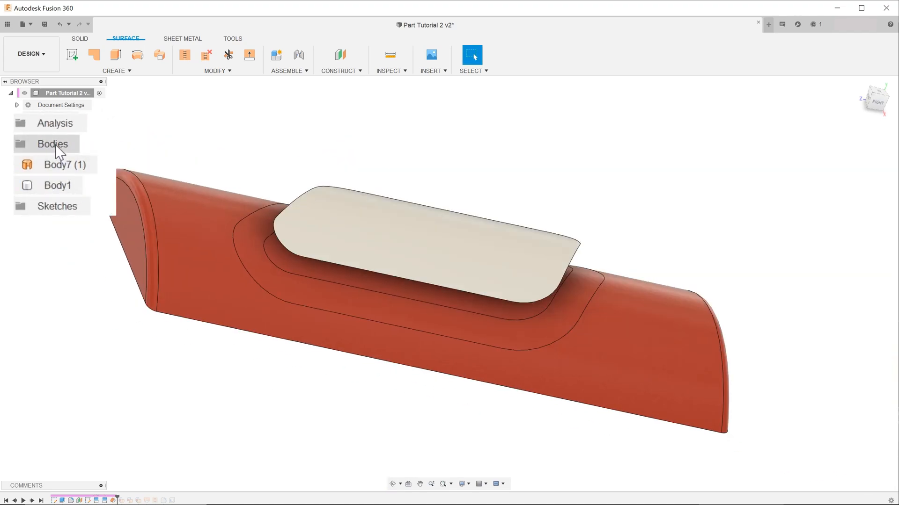
# Step: Select Body7 and the half-pipe Body1 to check the plate sits above the recess
pyautogui.click(57, 185)
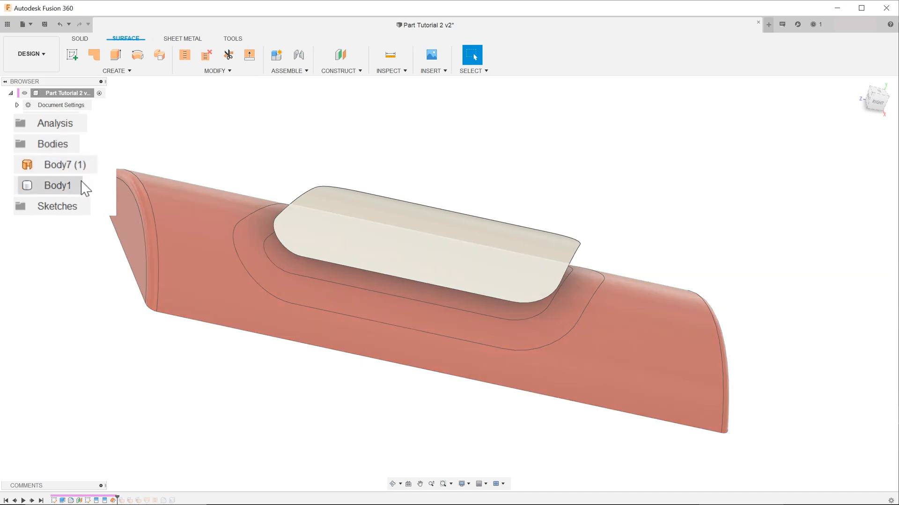
pyautogui.click(57, 164)
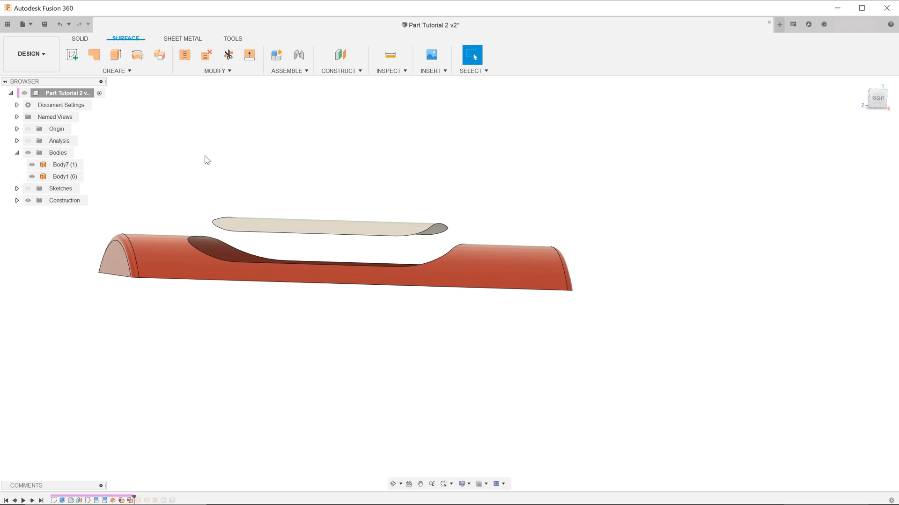
# Step: Loft a wall surface between the plate edge chain and the recess rim chain as a new body
pyautogui.click(113, 70)
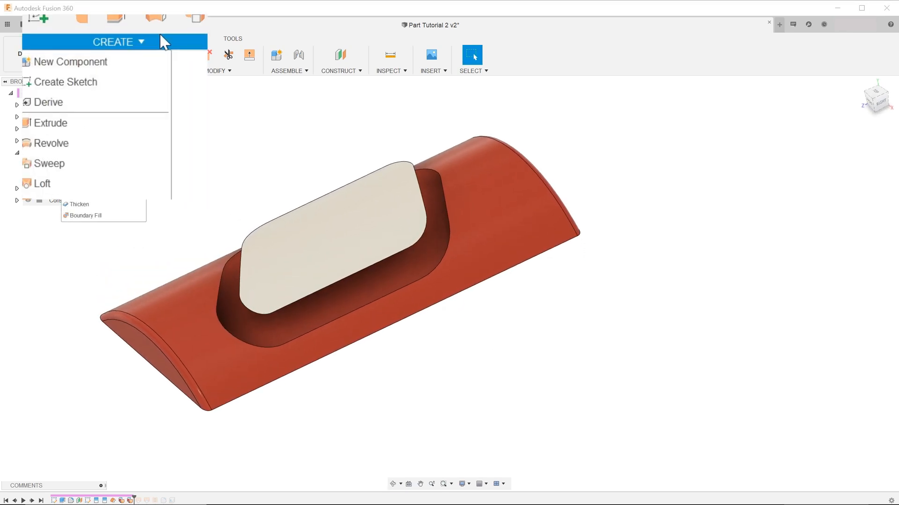
pyautogui.click(42, 184)
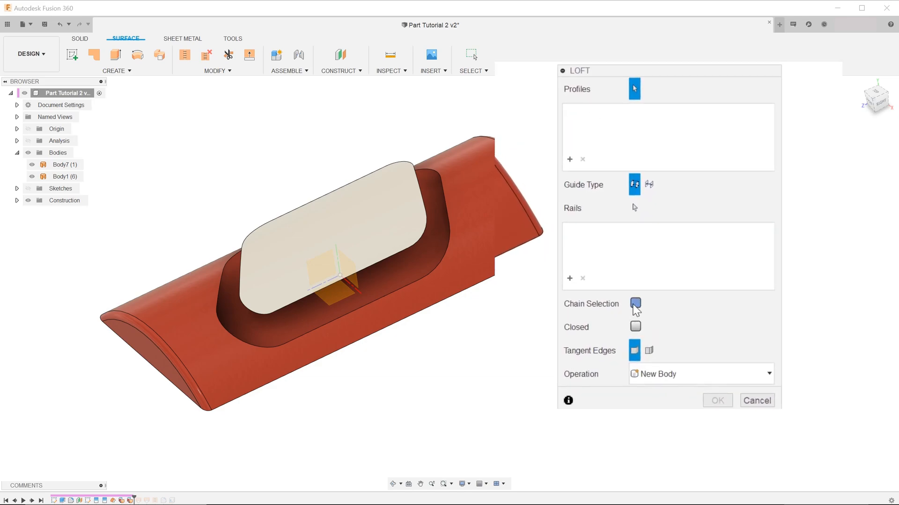
pyautogui.click(634, 303)
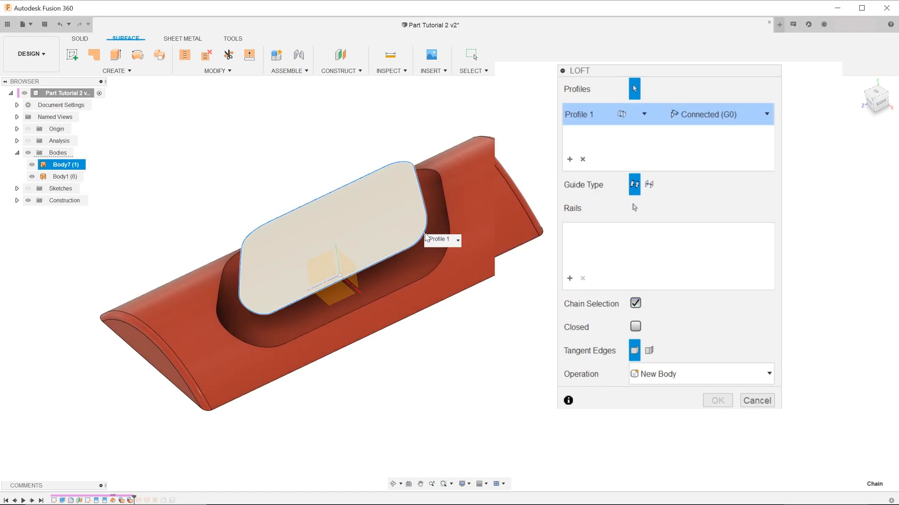
pyautogui.click(281, 344)
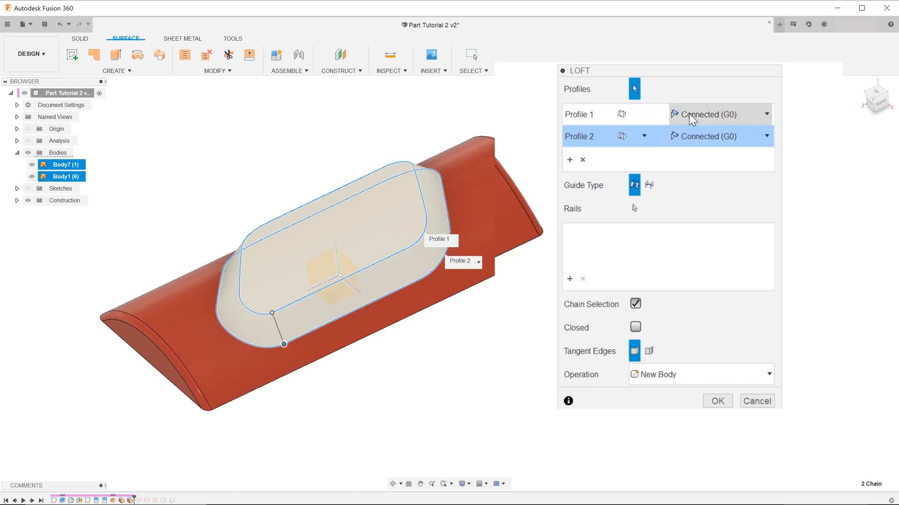
pyautogui.click(578, 114)
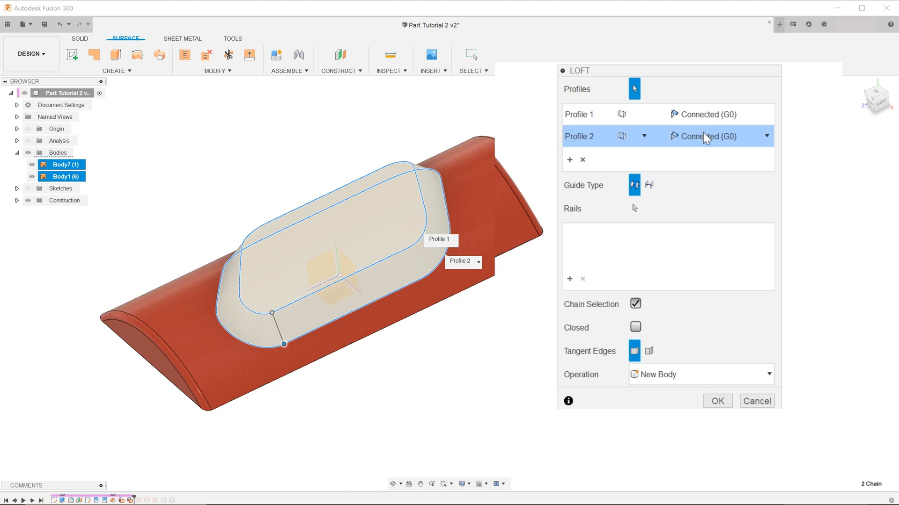
pyautogui.click(716, 401)
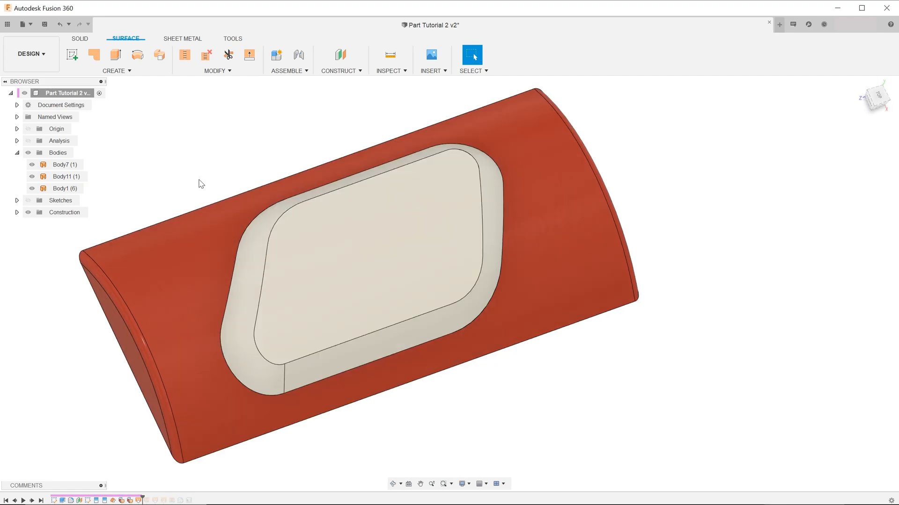
pyautogui.moveTo(185, 55)
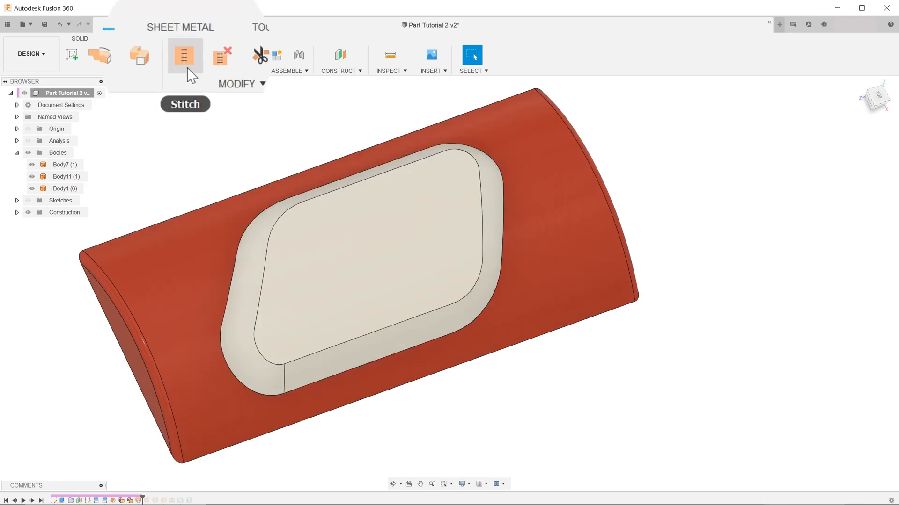
# Step: Stitch Body1, Body7 and Body11 into one solid with the New Body operation
pyautogui.click(184, 55)
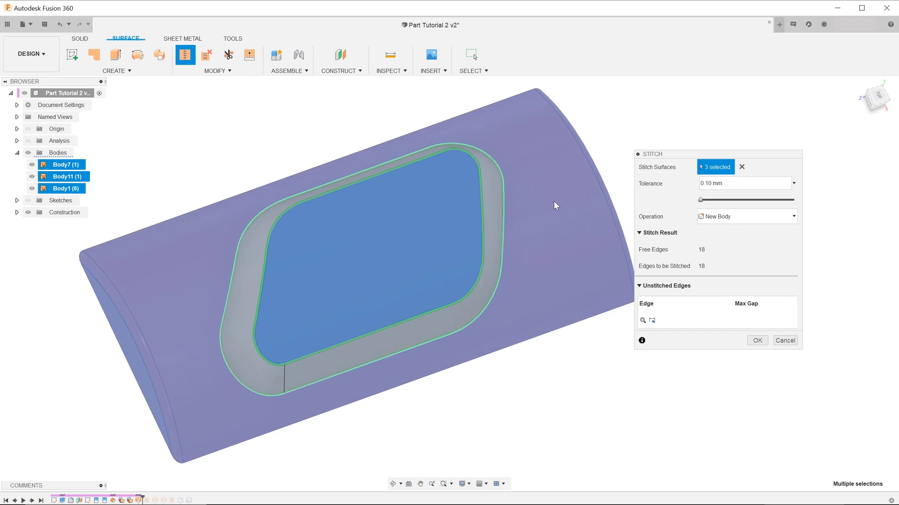
pyautogui.click(745, 216)
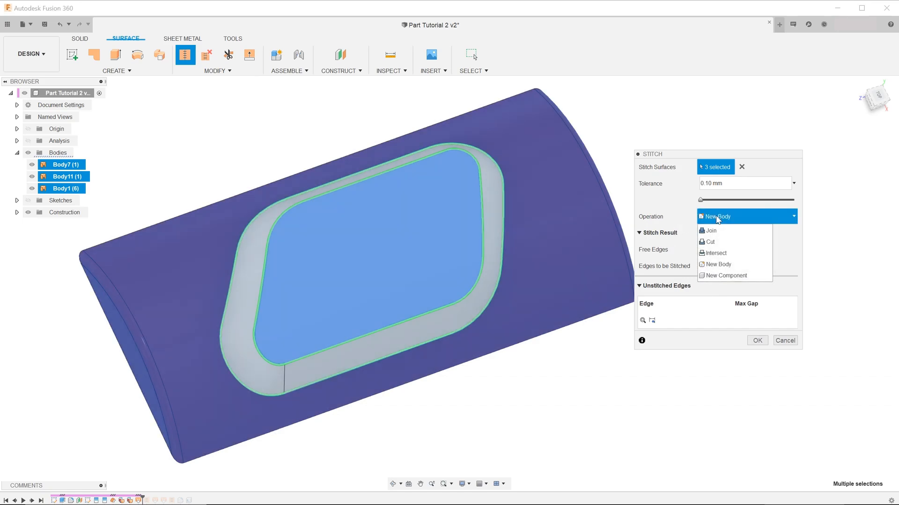
pyautogui.click(717, 264)
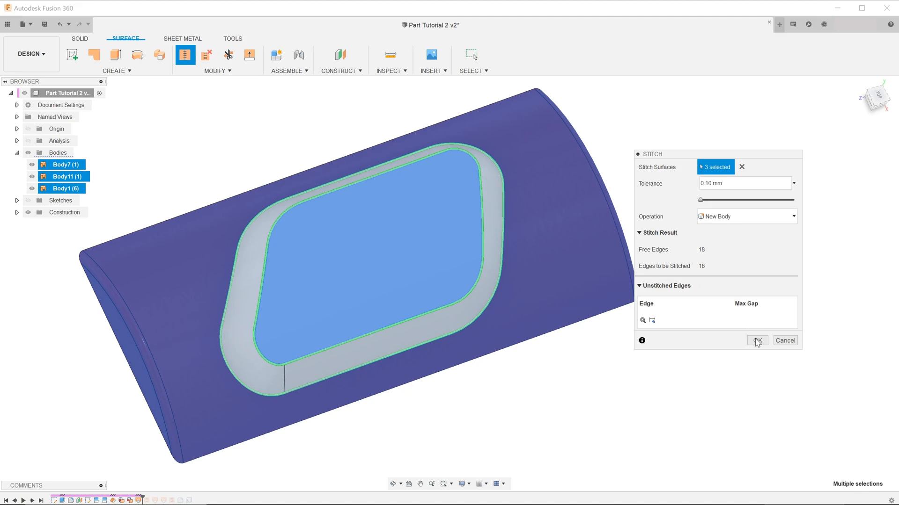
pyautogui.click(757, 341)
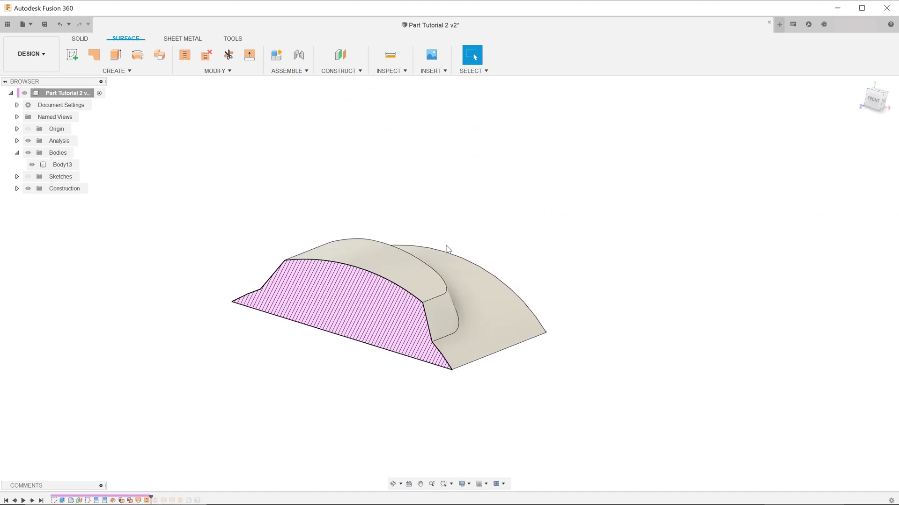
# Step: Start a fillet on Body13 by picking the top edge of the raised plate
pyautogui.click(62, 165)
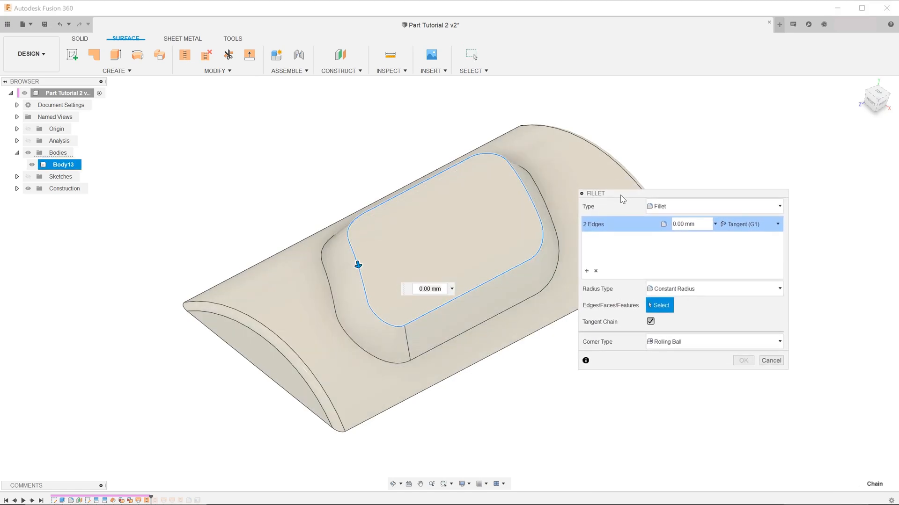
# Step: Fillet the protrusion's top and base edges with a chord-length size of 7.071 mm (entered 5)
pyautogui.click(456, 337)
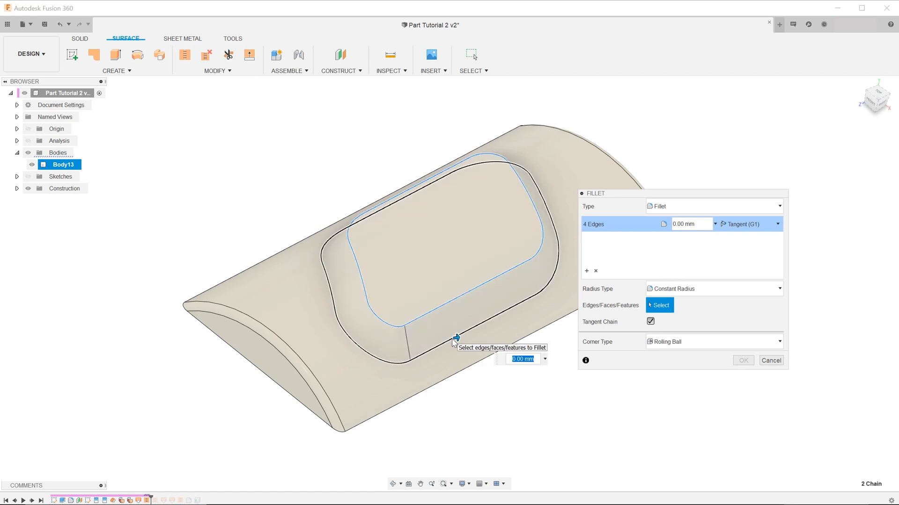
pyautogui.write('5')
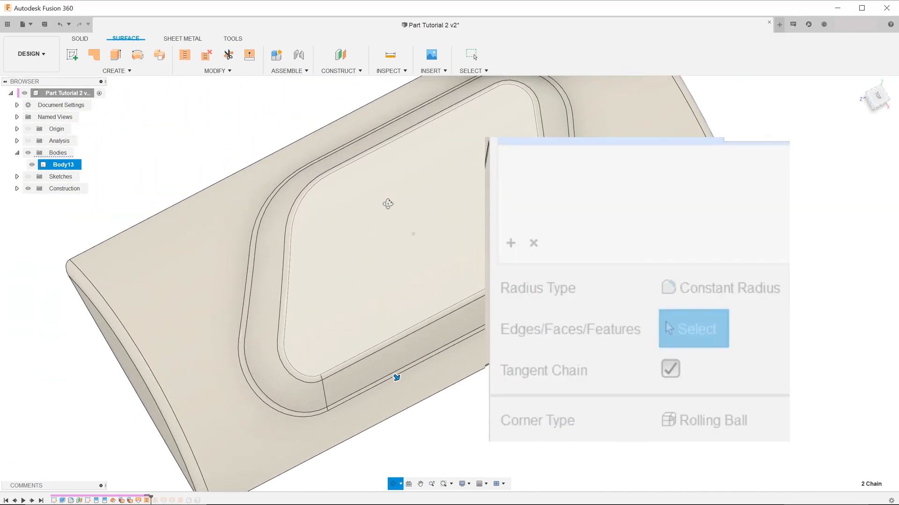
pyautogui.click(719, 288)
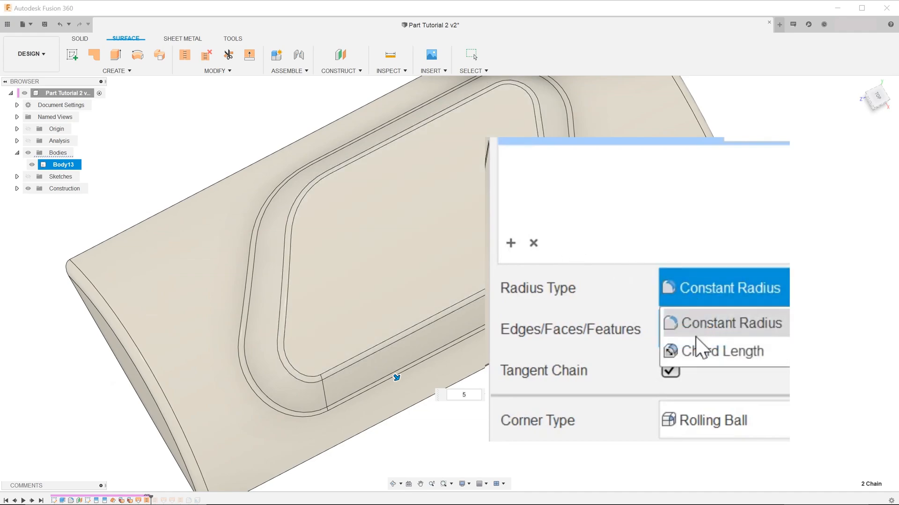
pyautogui.click(726, 351)
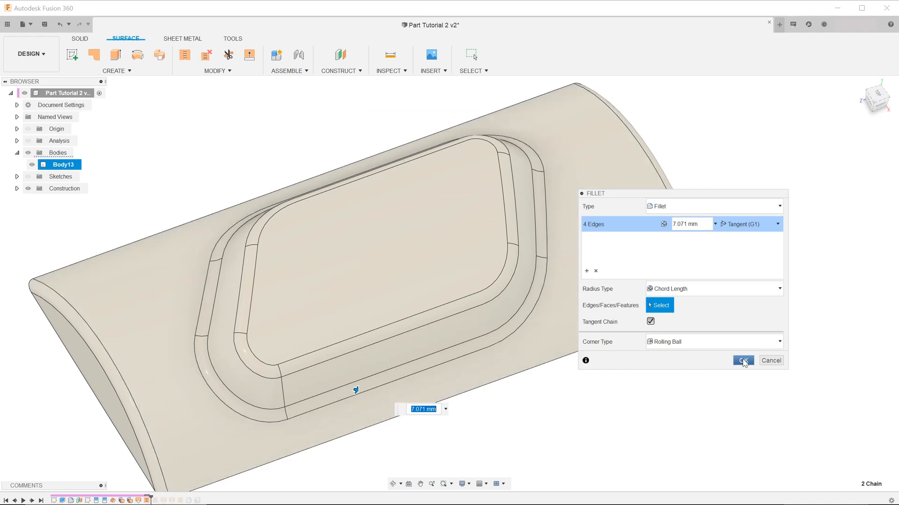
pyautogui.click(742, 359)
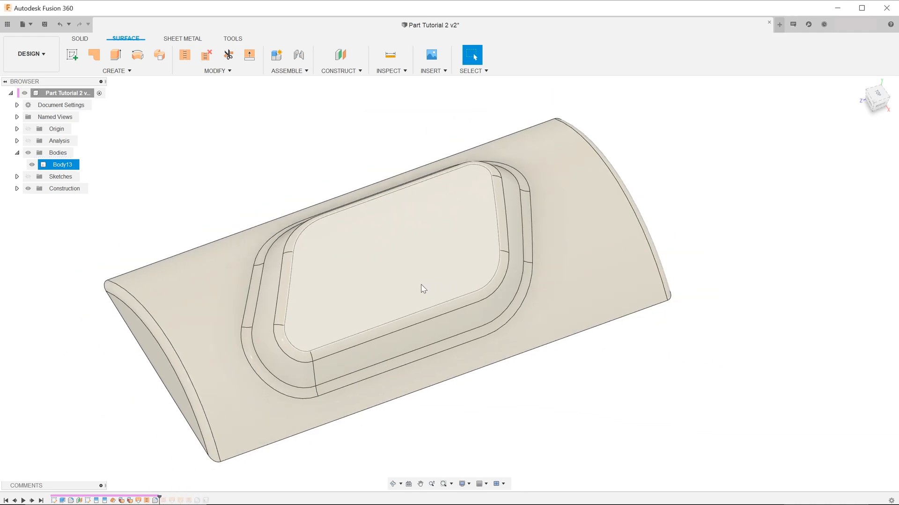